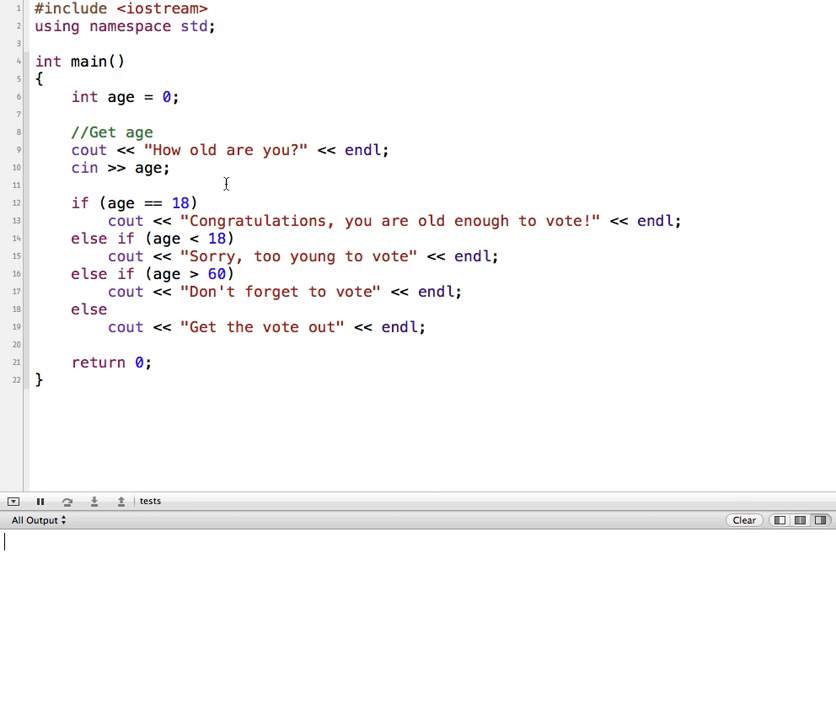
pyautogui.moveTo(172, 170)
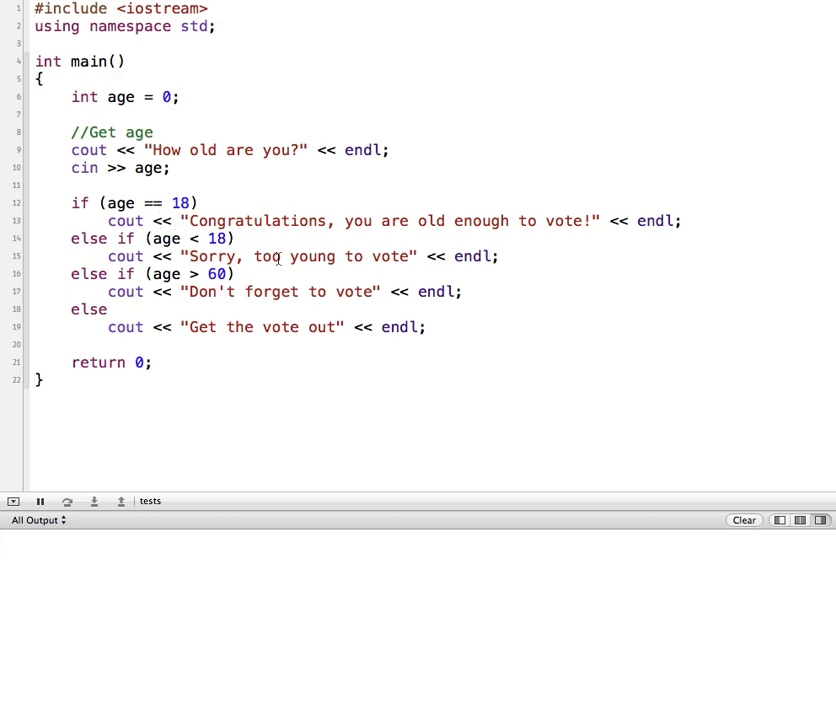
# Run the voting-age program with ages like 18, 66 and 32 and check each printed message.
pyautogui.write('o')
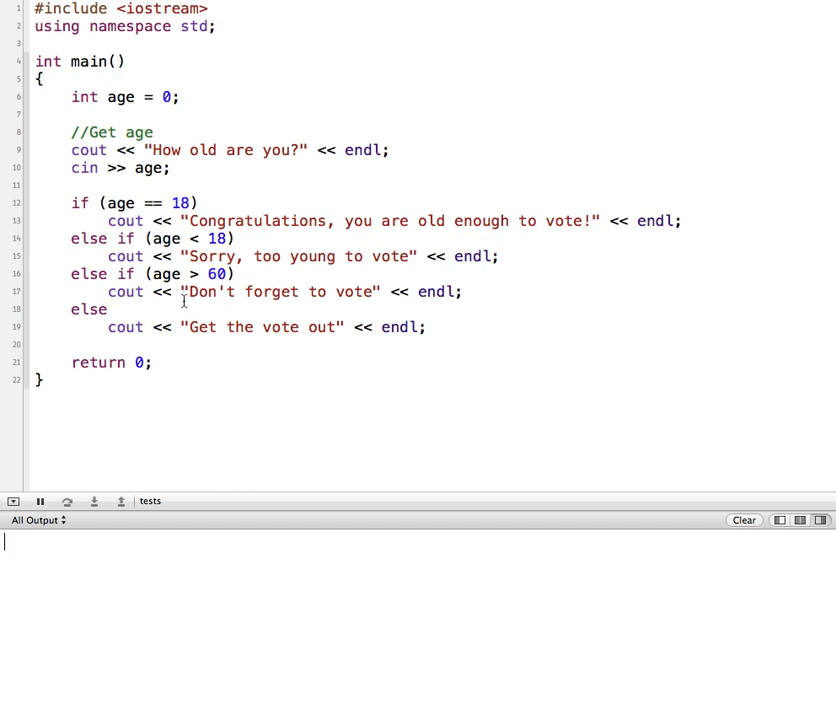
pyautogui.moveTo(52, 96)
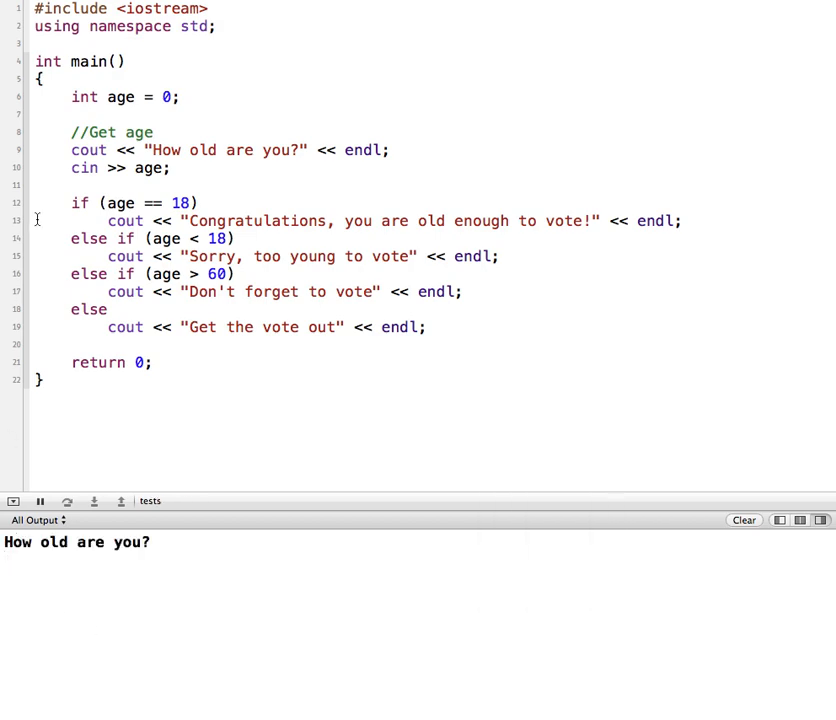
pyautogui.write('18')
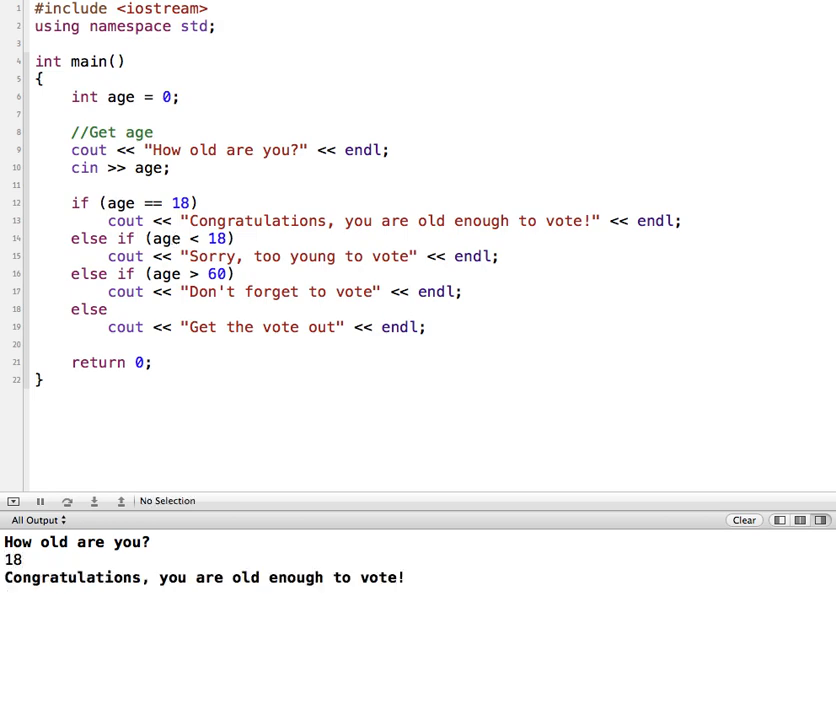
pyautogui.moveTo(286, 508)
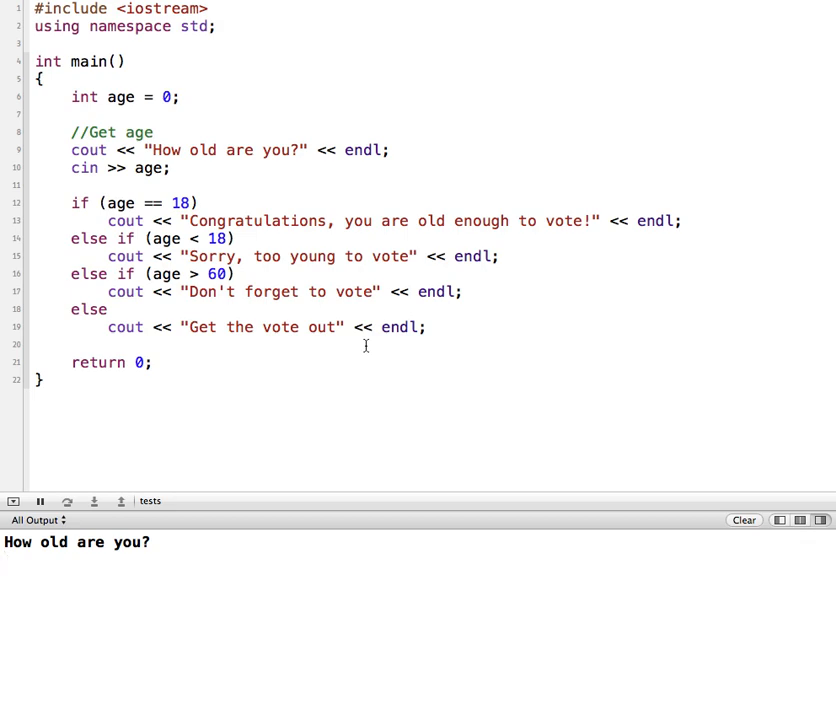
pyautogui.write('6')
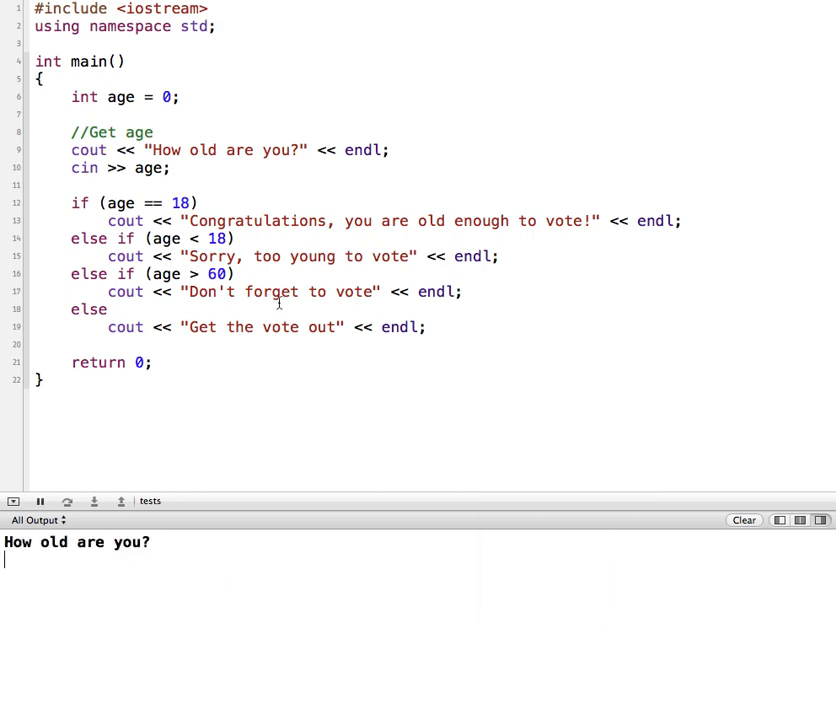
pyautogui.write('66')
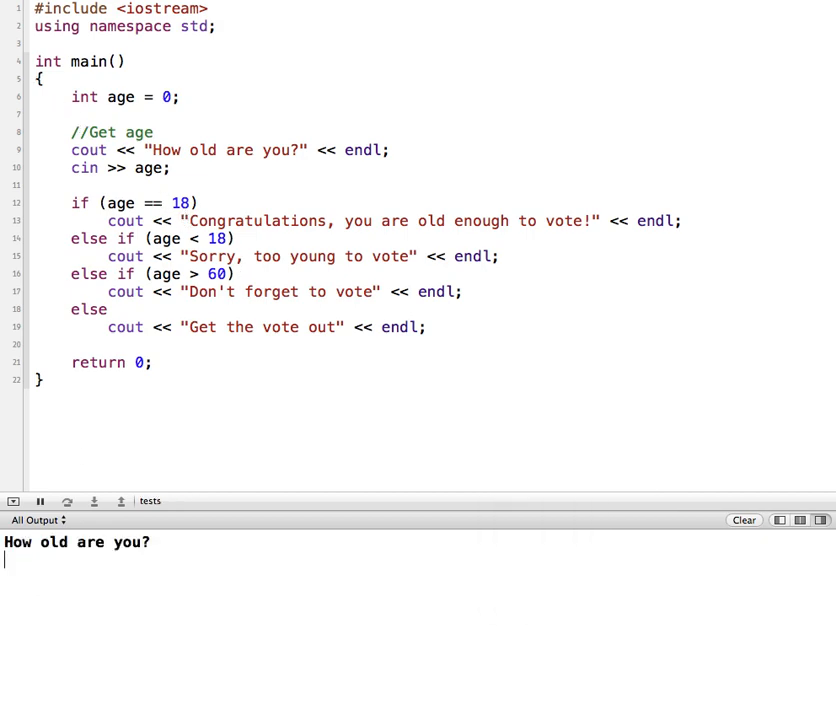
pyautogui.write('32')
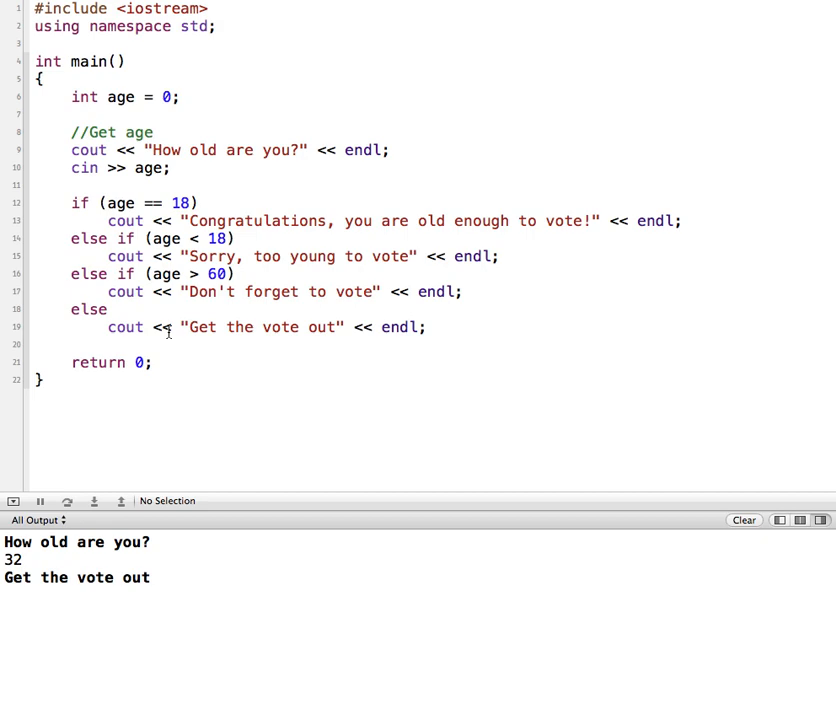
pyautogui.moveTo(38, 288)
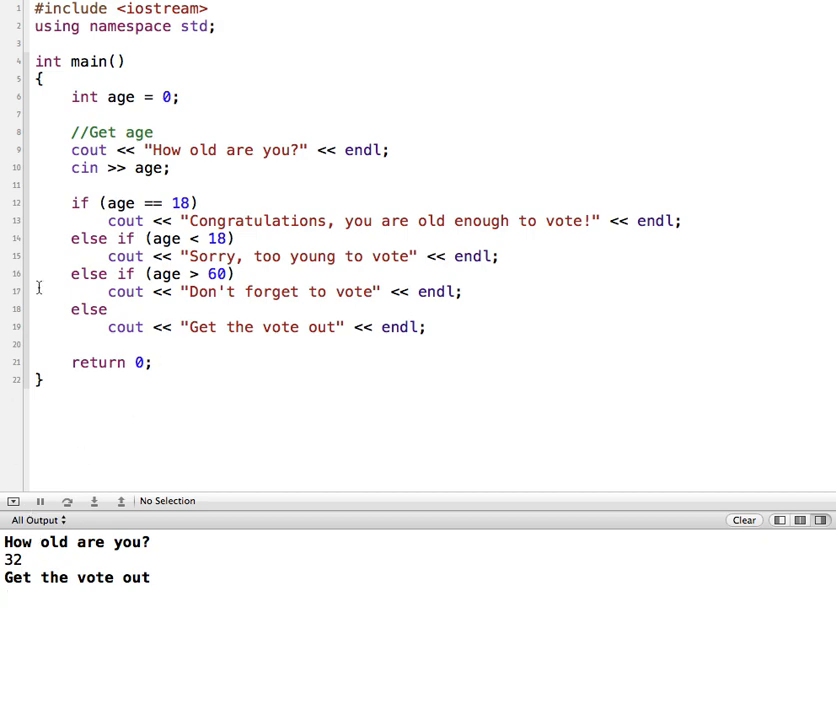
pyautogui.moveTo(132, 292)
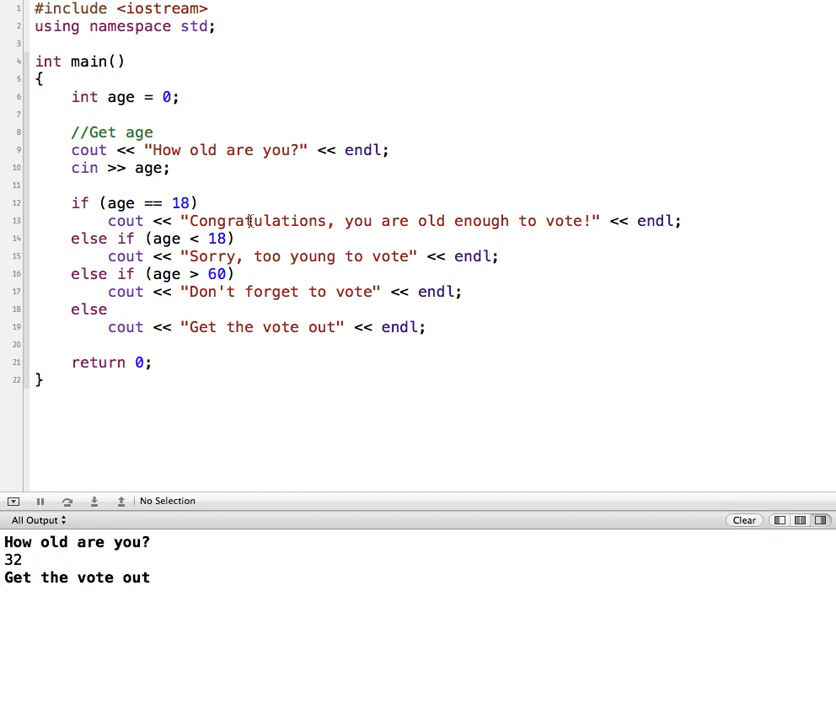
pyautogui.moveTo(116, 212)
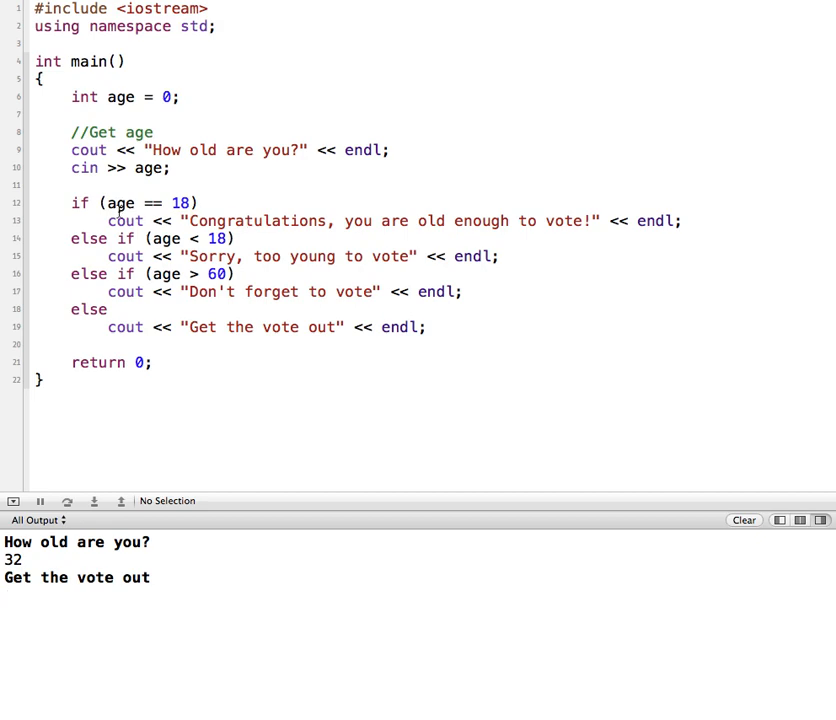
# Declare char again = 'Y'; beneath int age = 0; in main.
pyautogui.write("char again = 'Y';")
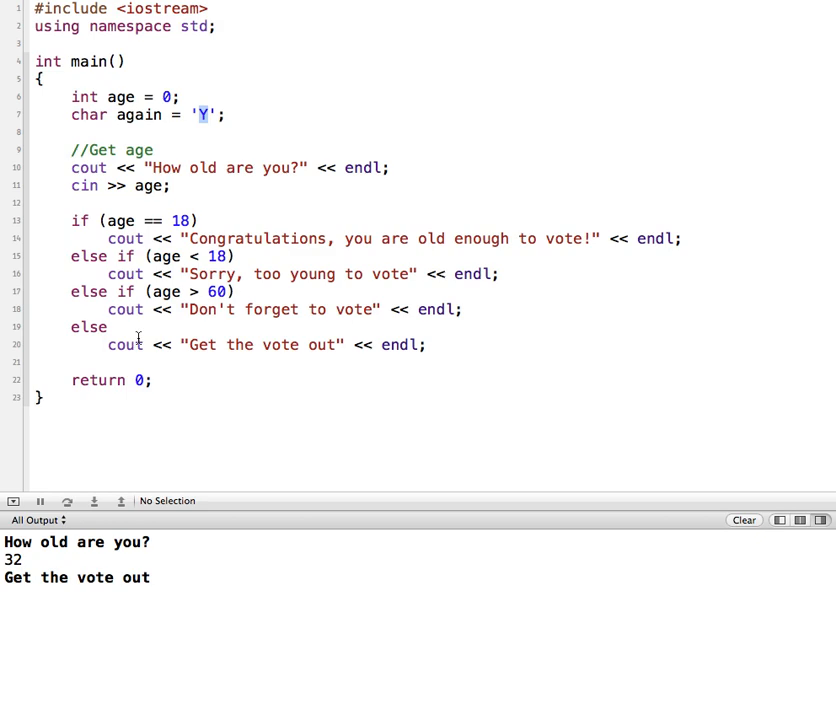
pyautogui.moveTo(402, 274)
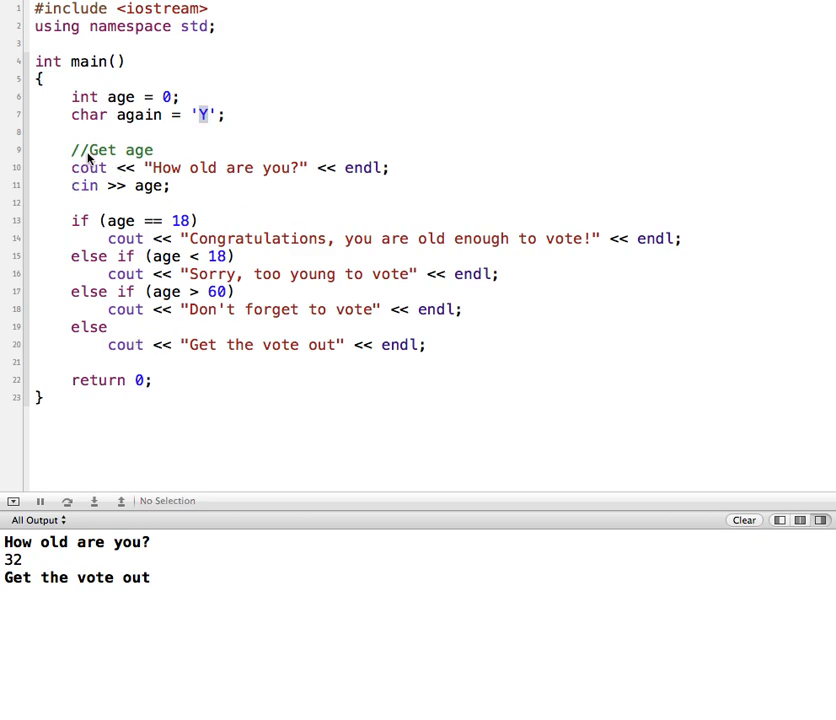
pyautogui.moveTo(222, 192)
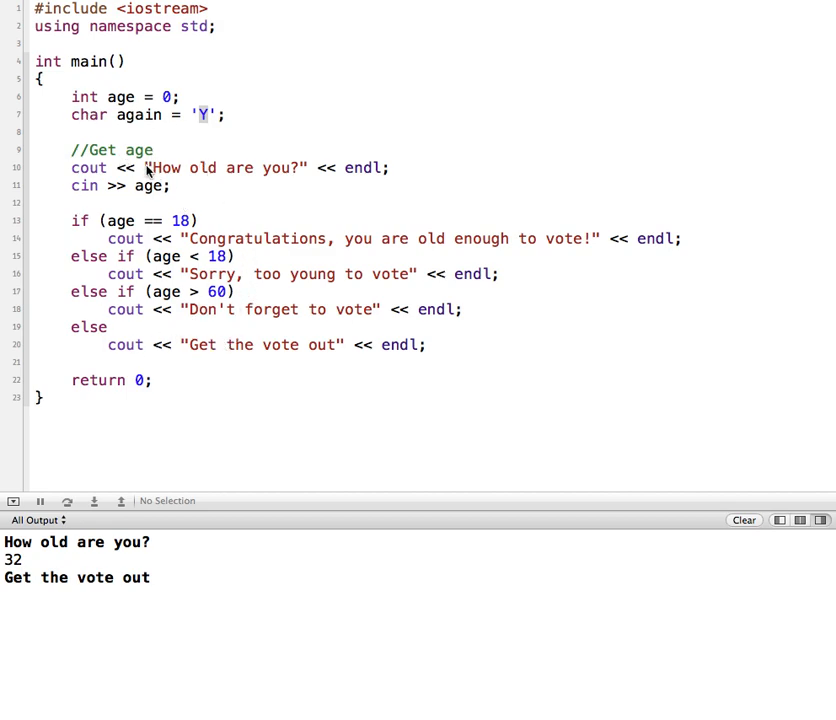
pyautogui.moveTo(196, 176)
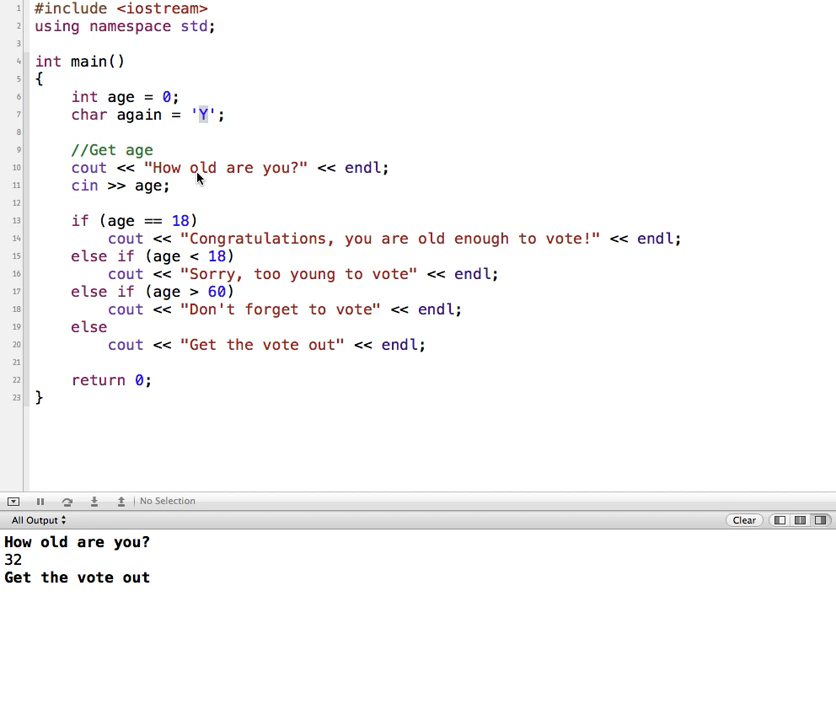
pyautogui.moveTo(288, 174)
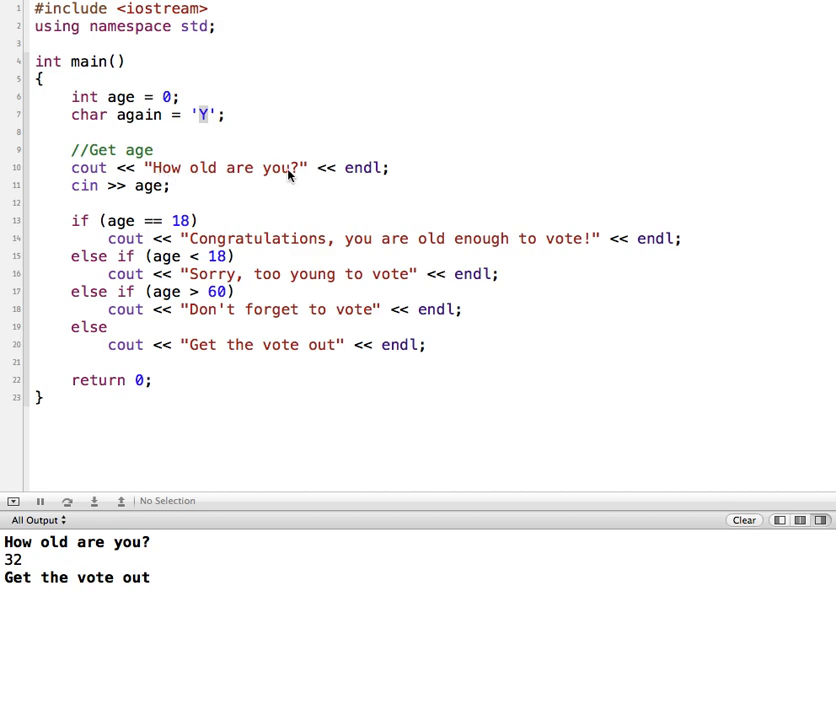
pyautogui.moveTo(122, 138)
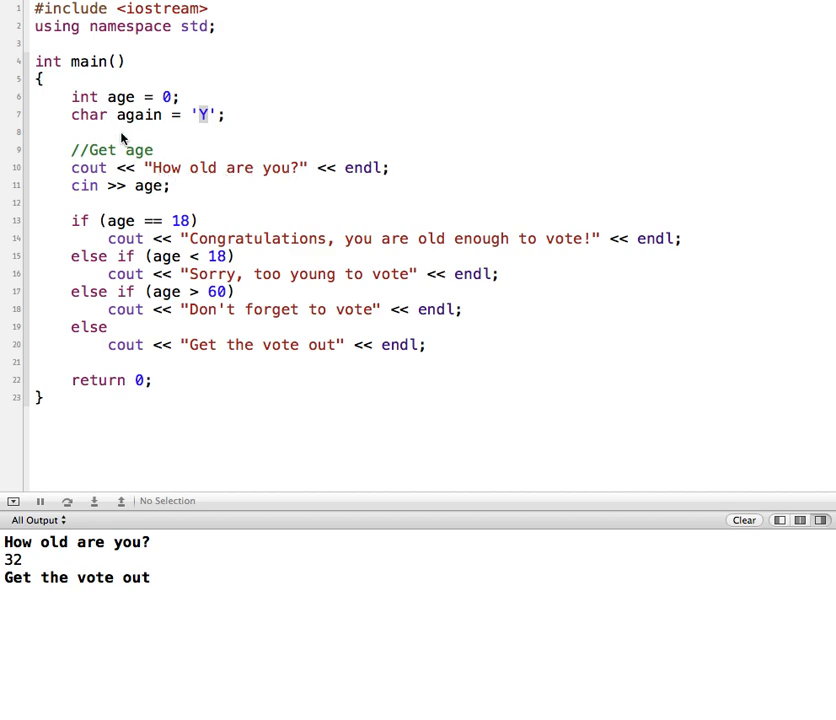
pyautogui.moveTo(164, 302)
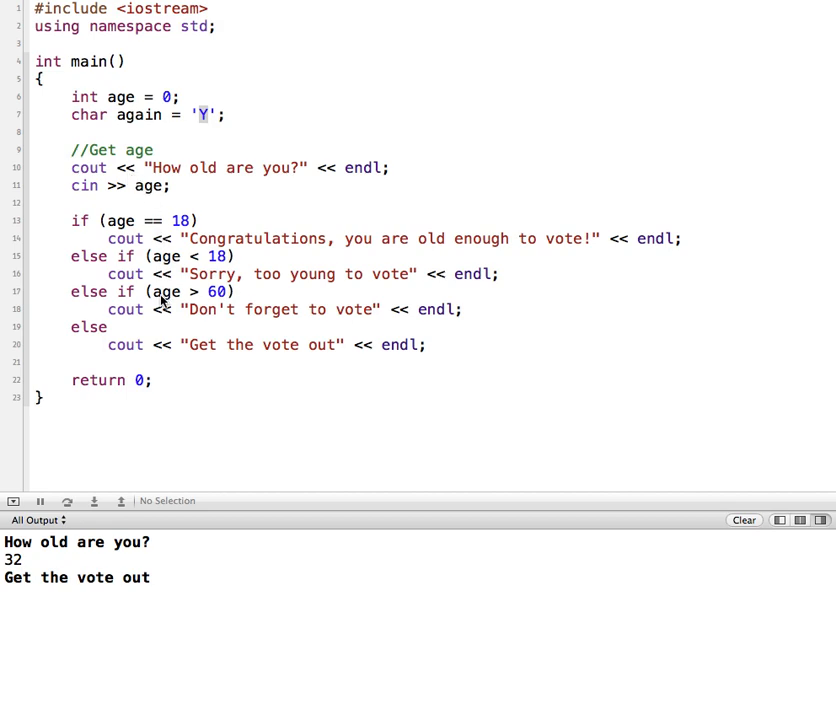
pyautogui.moveTo(108, 182)
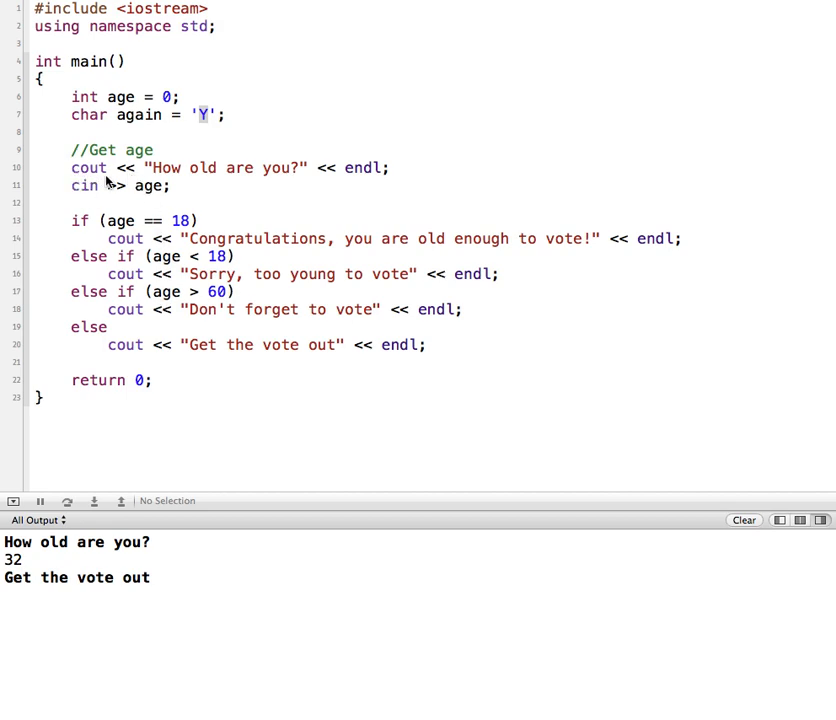
pyautogui.moveTo(88, 212)
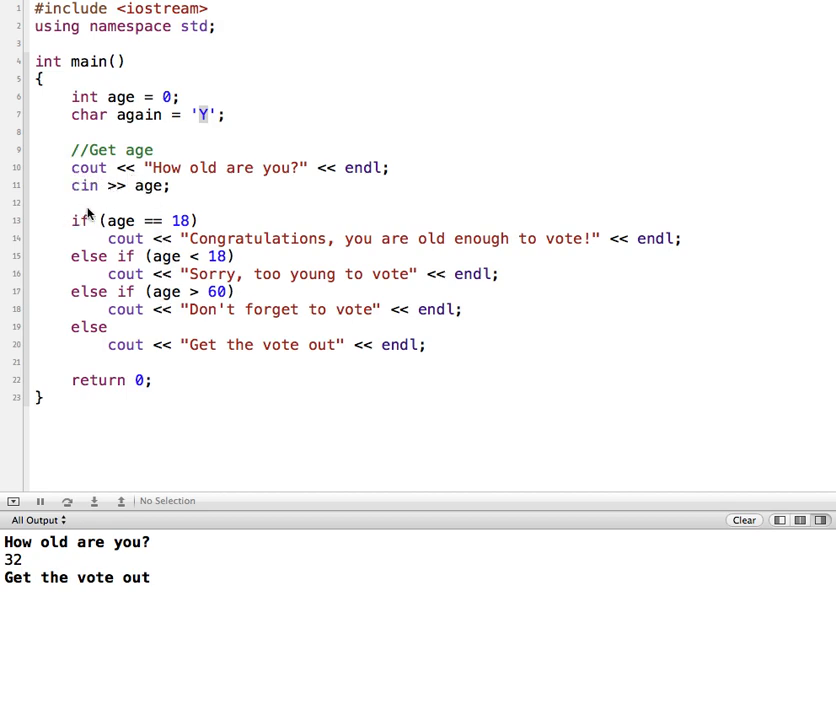
pyautogui.moveTo(88, 284)
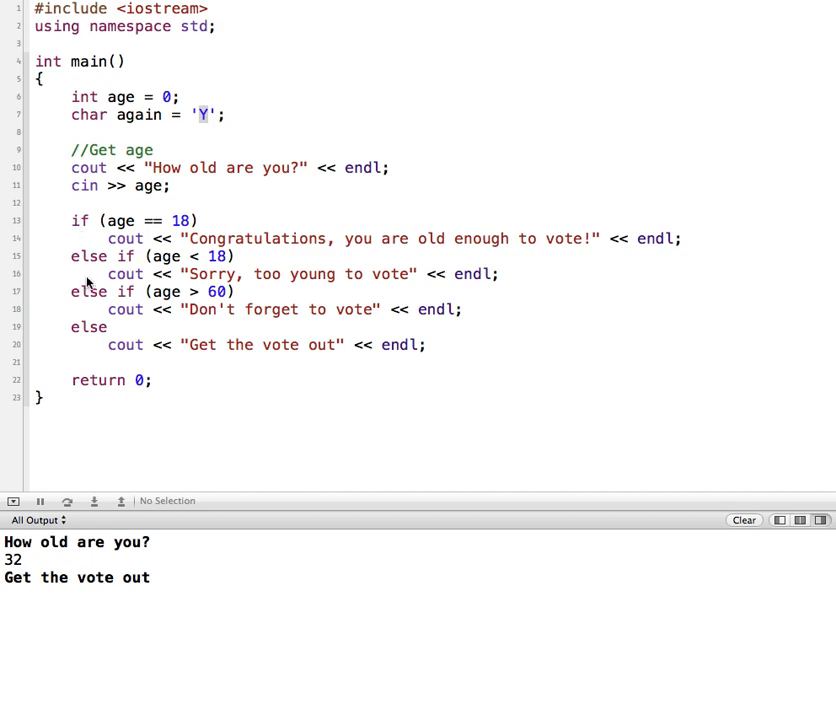
pyautogui.moveTo(100, 356)
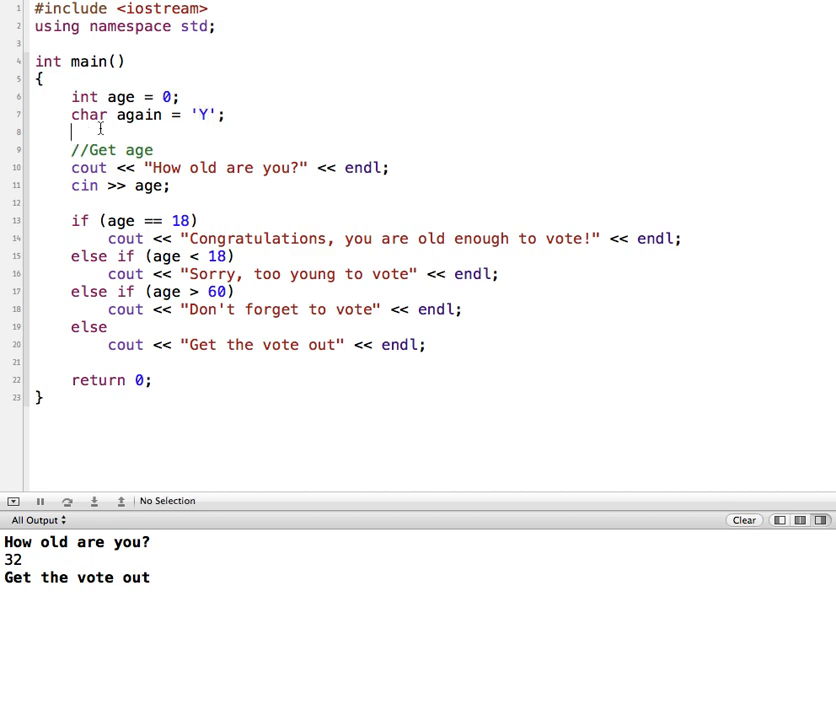
# Insert a while loop with condition again == 'y' || again == 'Y'.
pyautogui.press('Return')
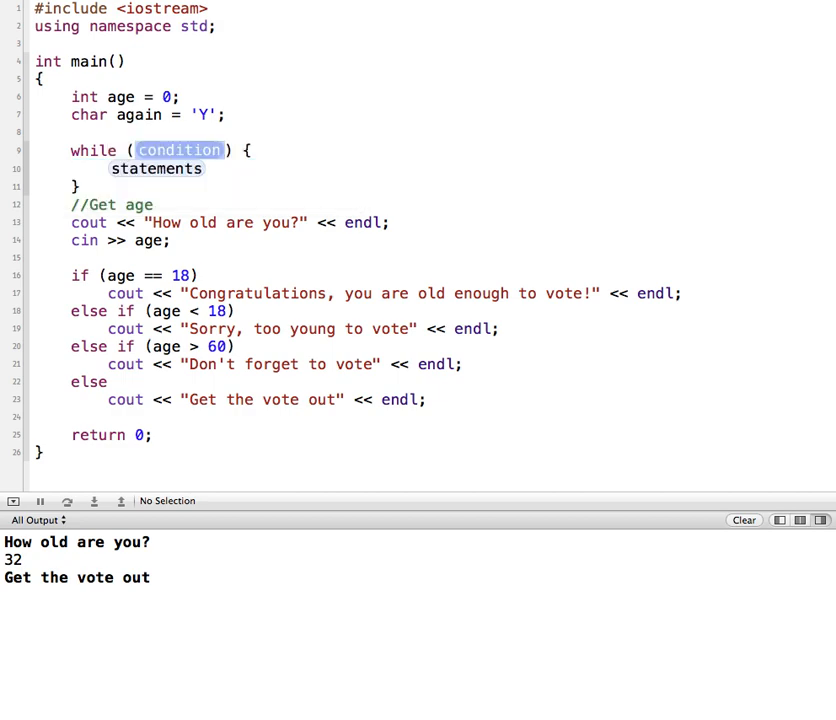
pyautogui.write('again')
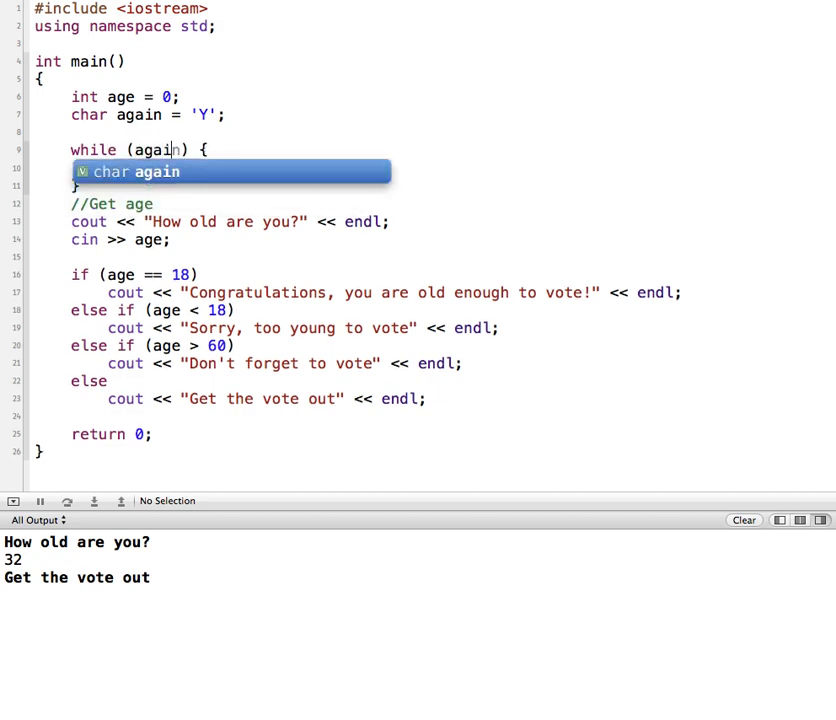
pyautogui.write('==')
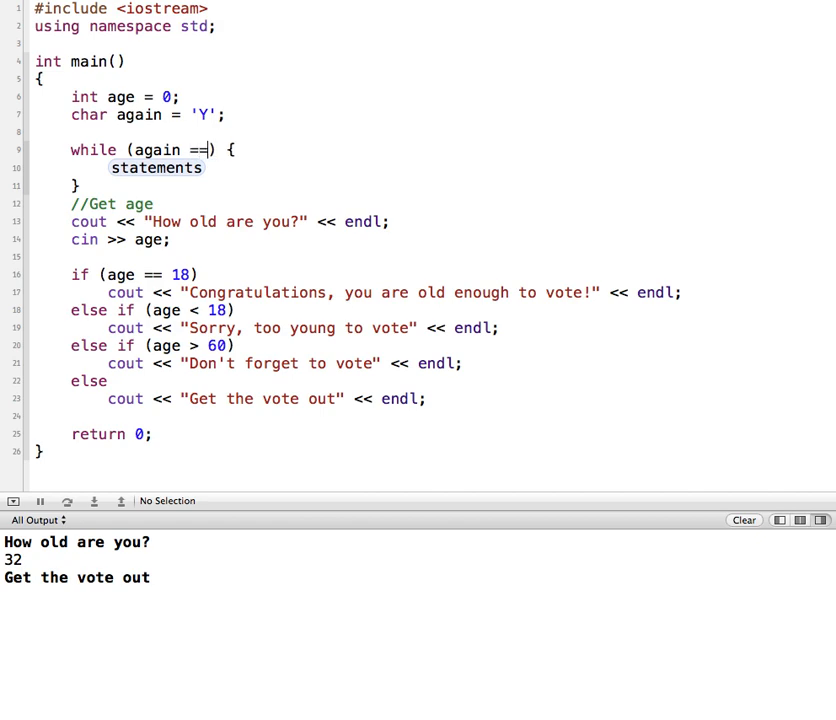
pyautogui.write("'y' || again")
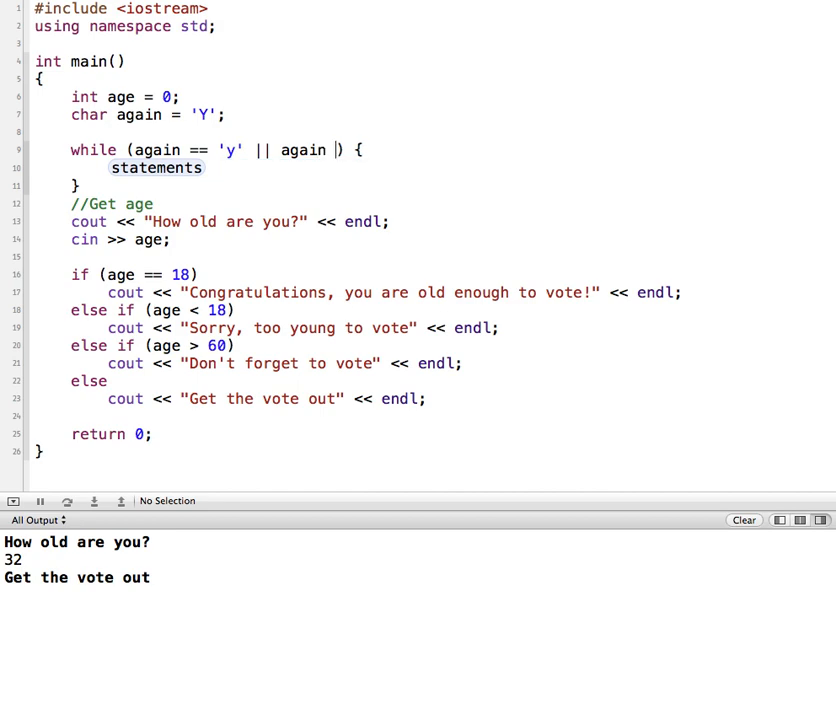
pyautogui.write("== 'Y'")
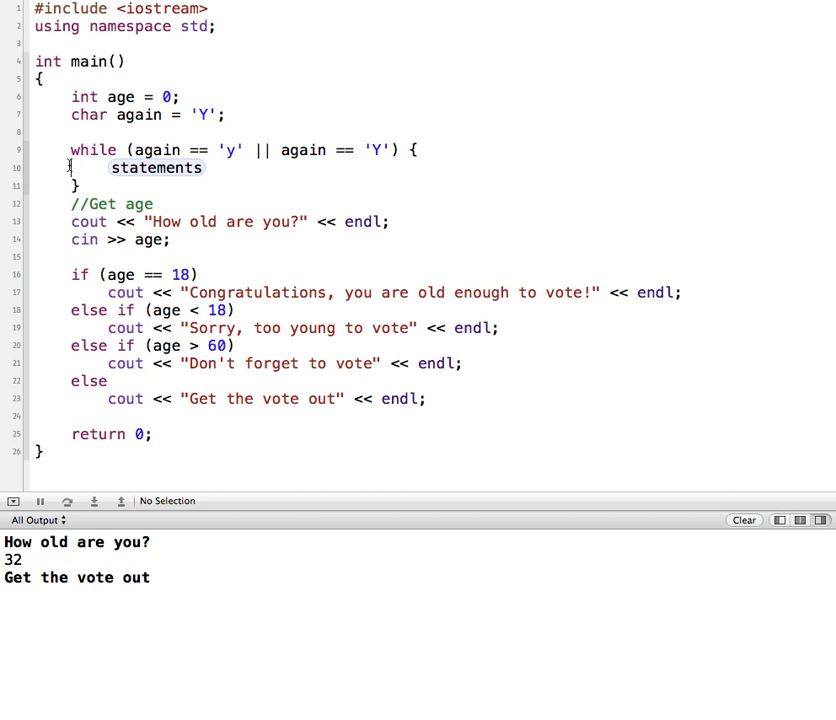
# Move the loop braces so the age prompt and voting if/else chain become the loop body.
pyautogui.moveTo(70, 168); pyautogui.dragTo(140, 186)
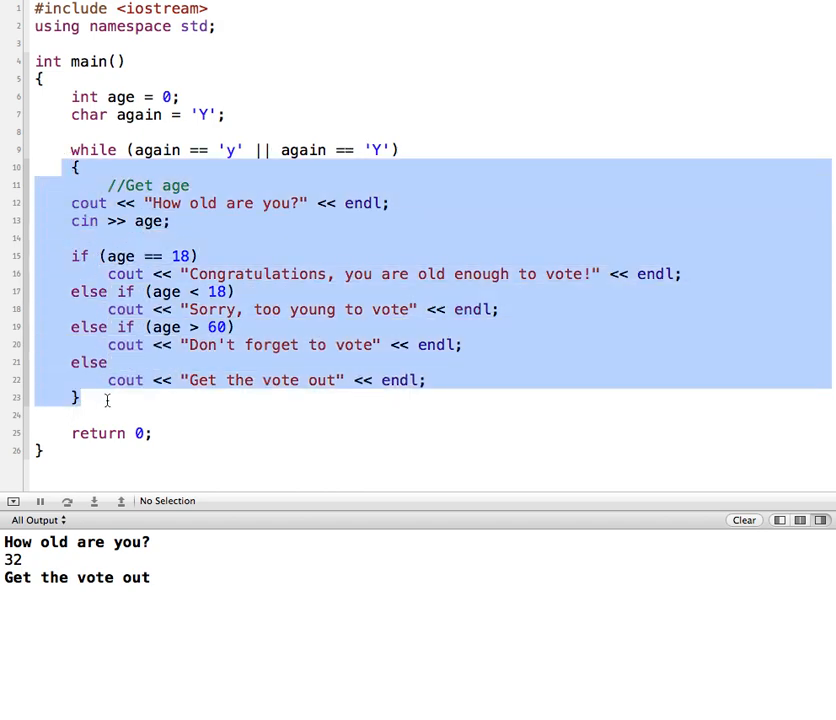
pyautogui.click(108, 396)
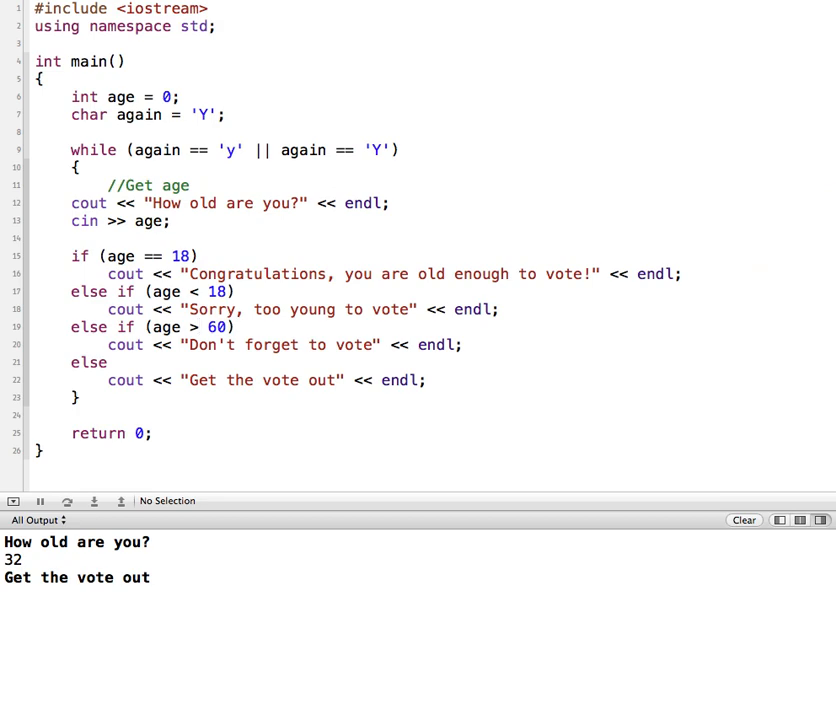
# Run the program and enter ages 6, 88, 23 and 64, seeing the prompt repeat each time.
pyautogui.click(200, 328)
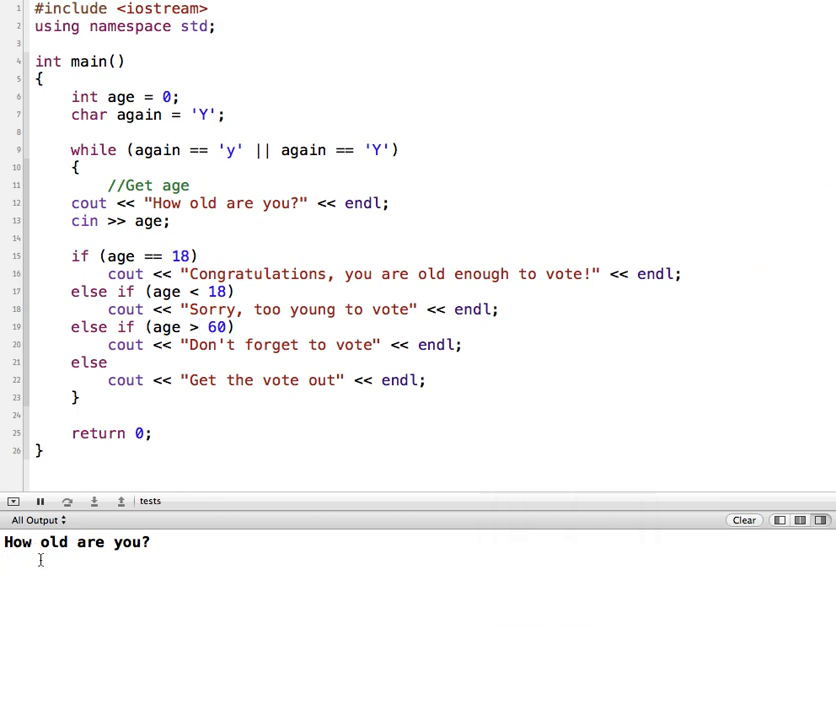
pyautogui.write('6')
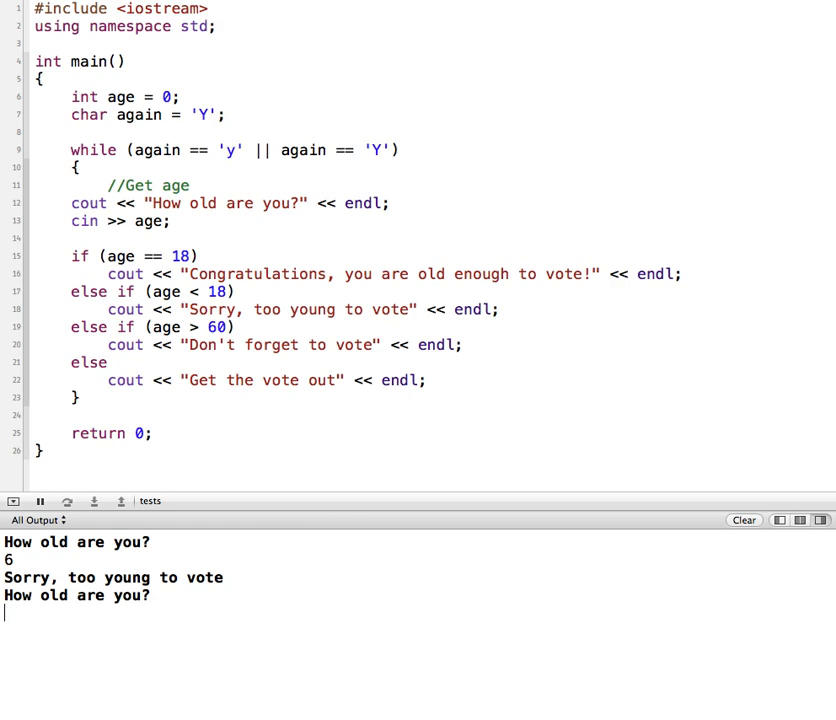
pyautogui.write('88')
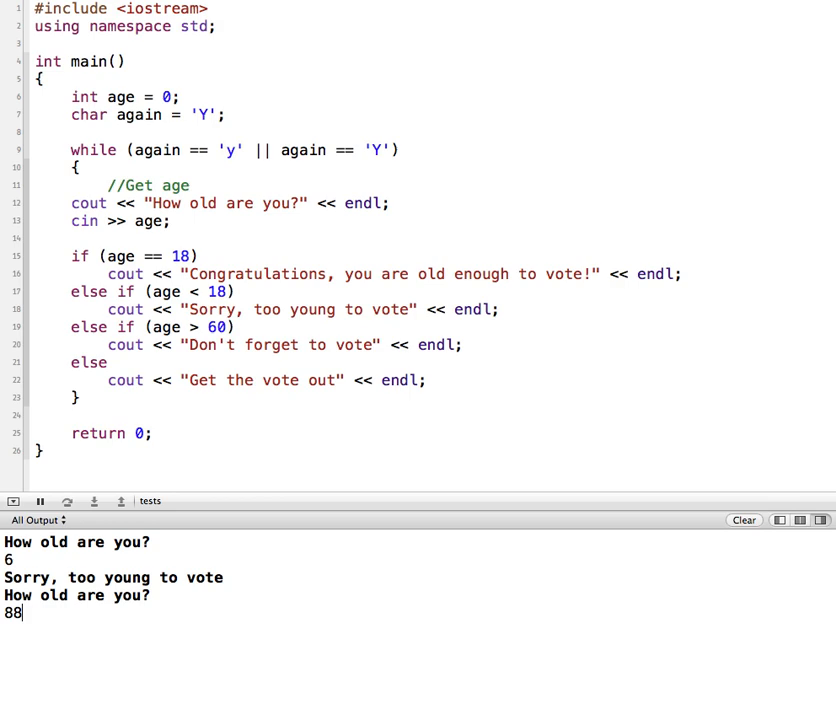
pyautogui.press('Return')
pyautogui.write('23')
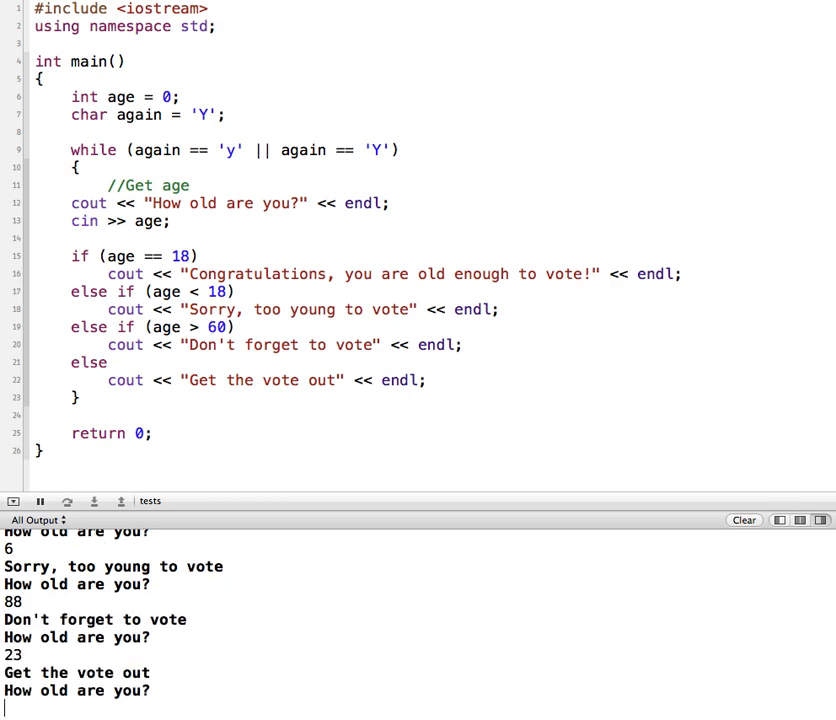
pyautogui.write('64')
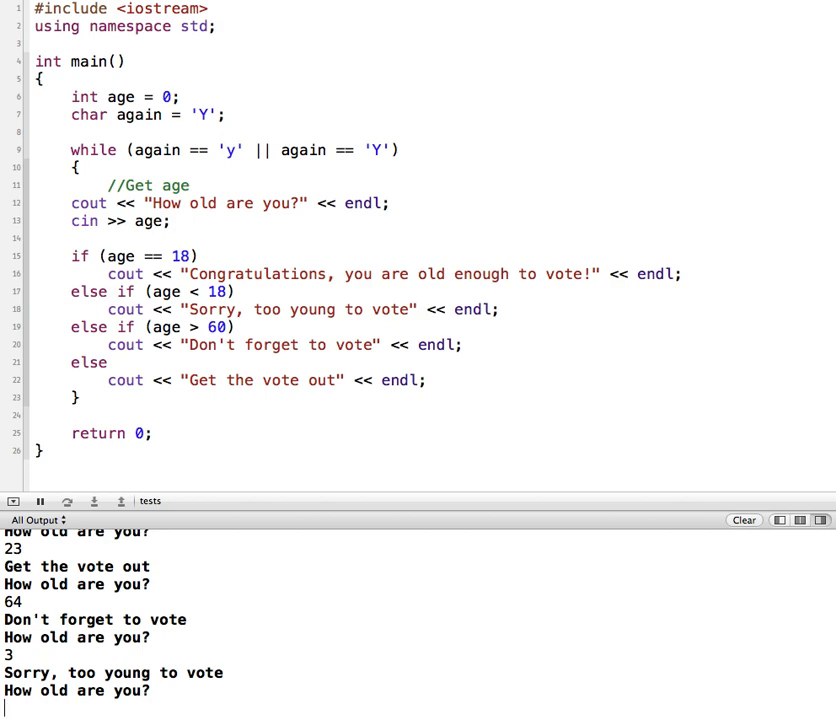
pyautogui.doubleClick(158, 148)
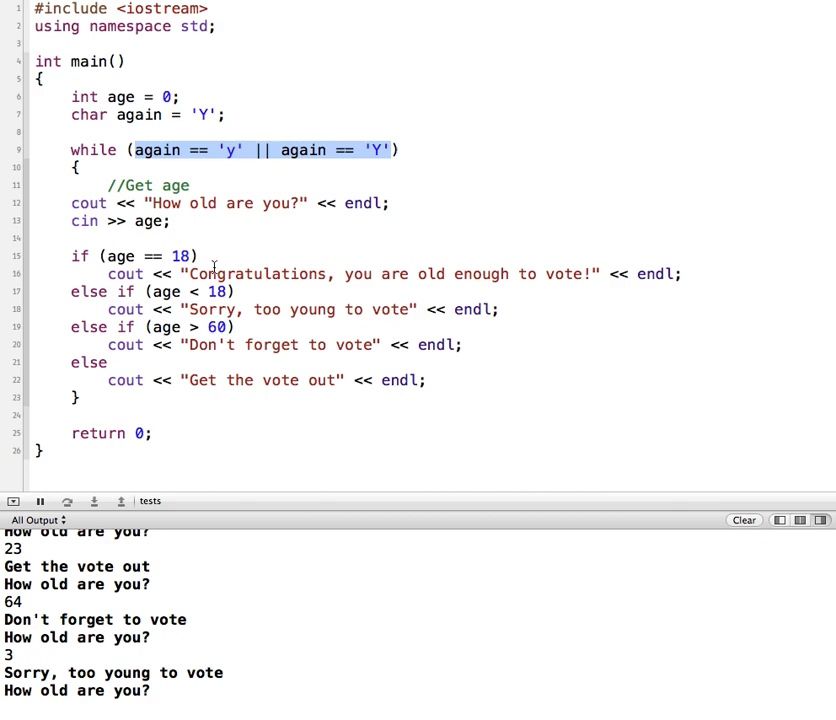
pyautogui.moveTo(526, 368)
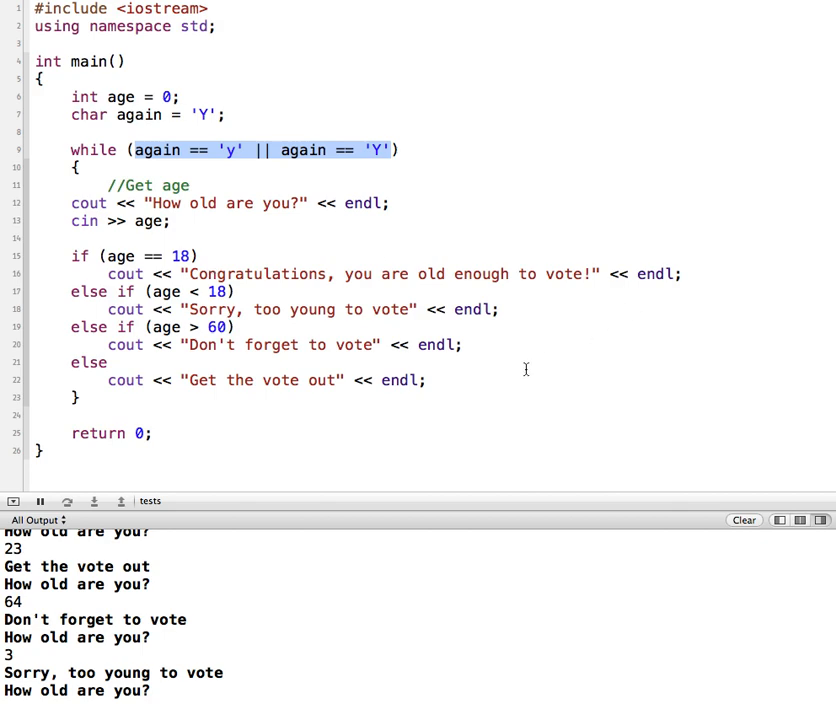
pyautogui.moveTo(94, 336)
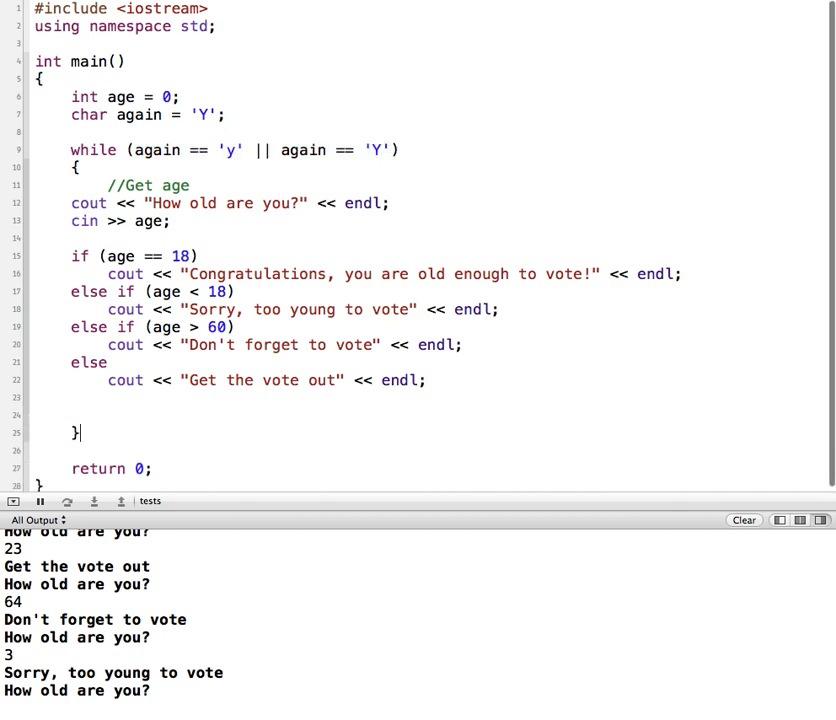
# Comment //end while loop and add cout << "Go again? (y/n) "; with cin >> again; // change control variable.
pyautogui.write('//end')
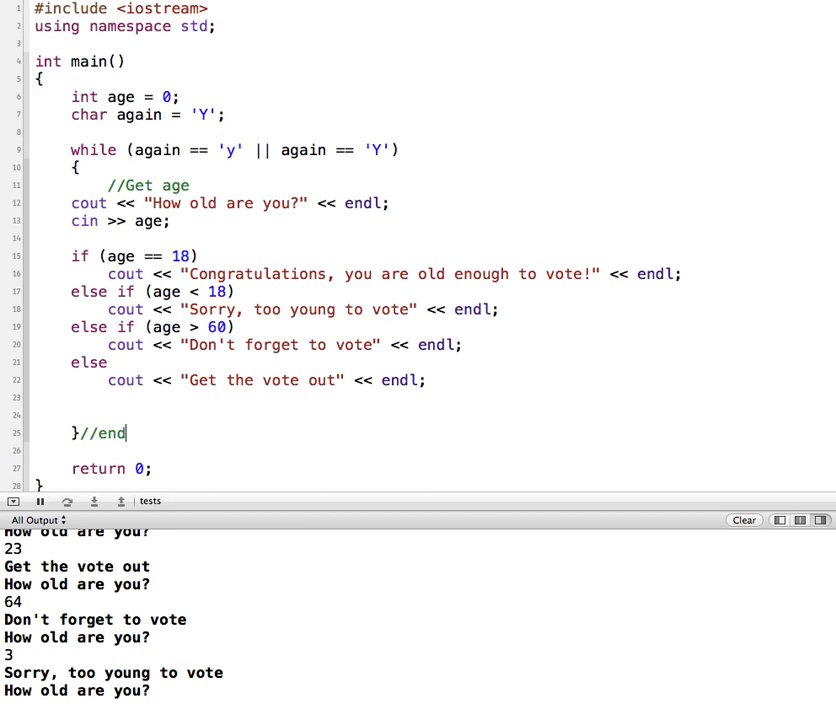
pyautogui.write('while loop')
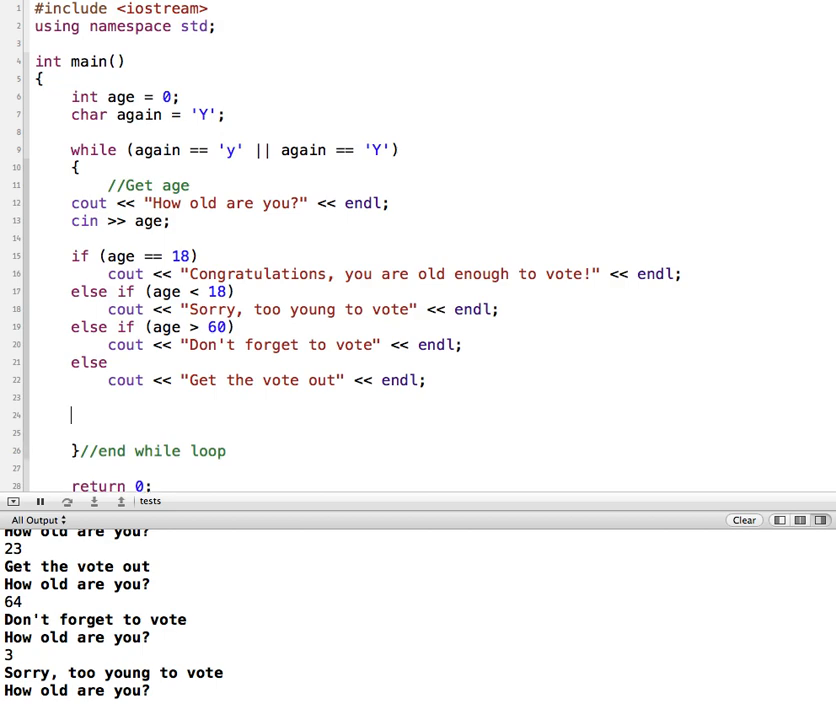
pyautogui.write('count')
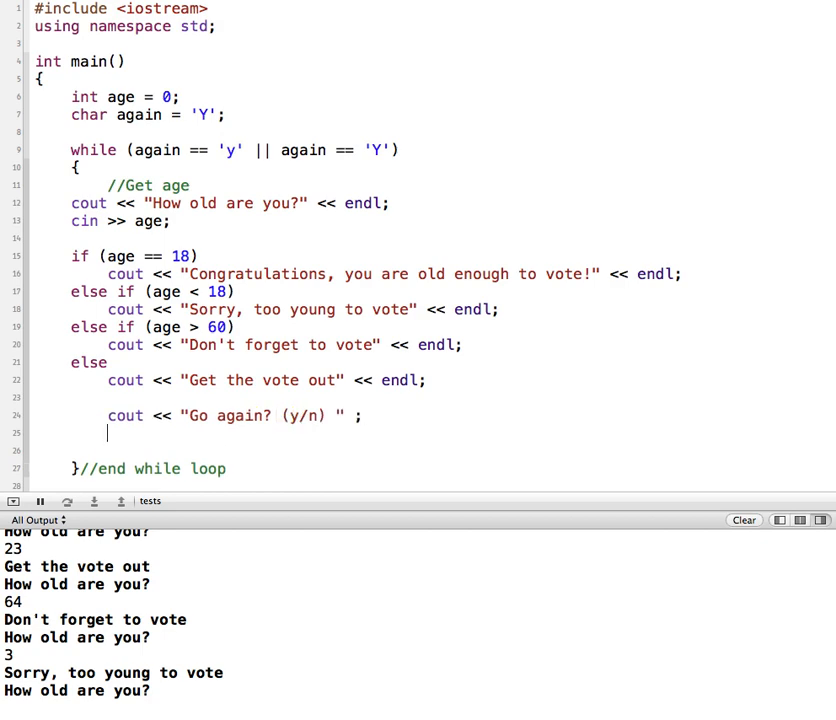
pyautogui.write('cing')
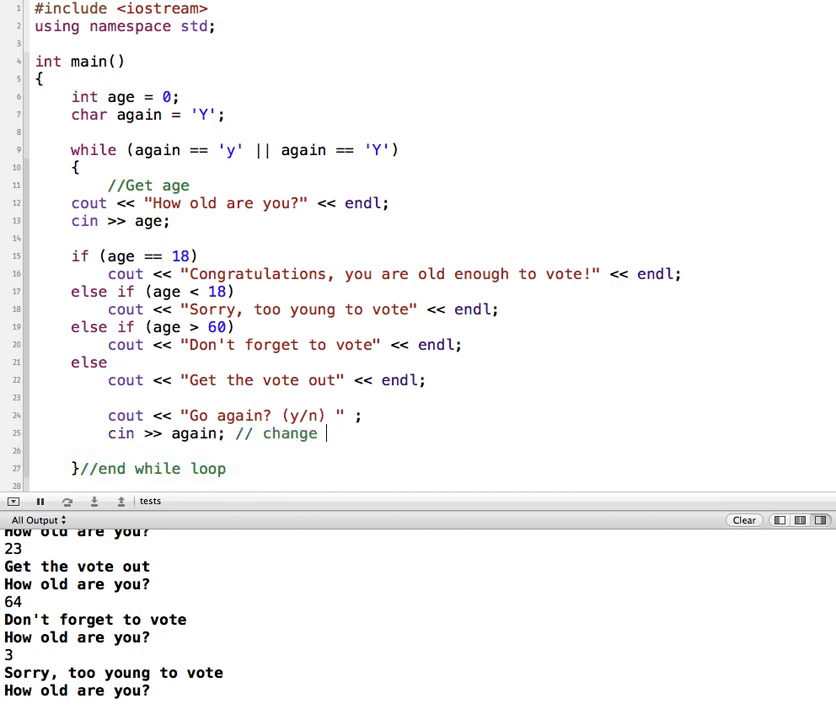
pyautogui.write('control variable')
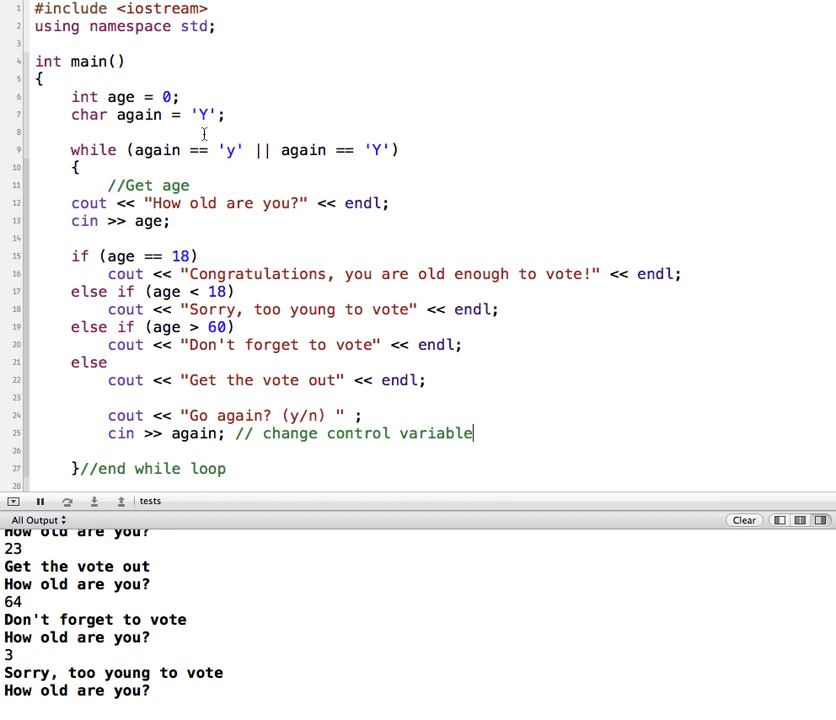
# Highlight again in its declaration and in the cin statement to show the control variable.
pyautogui.doubleClick(230, 150)
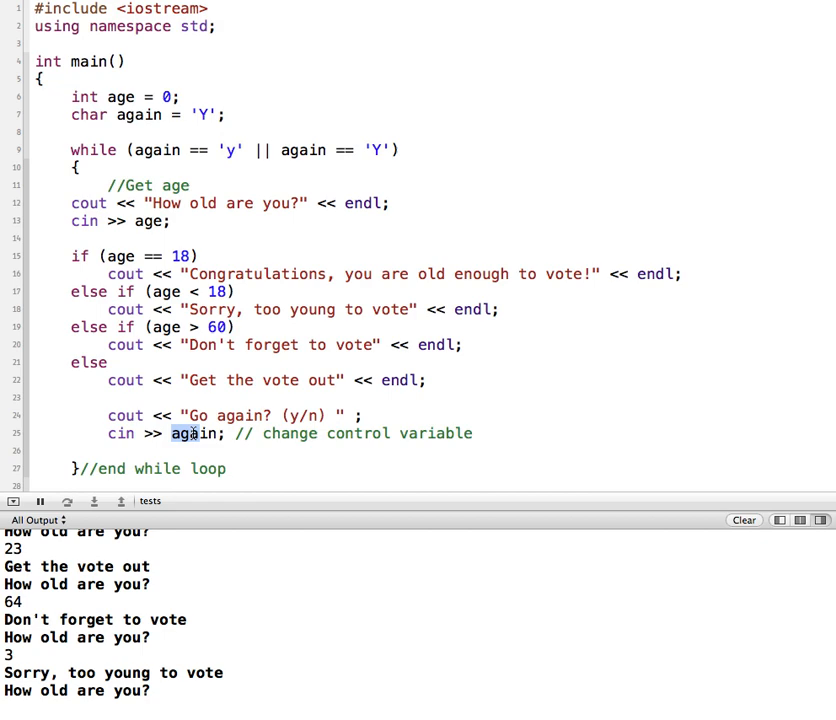
pyautogui.doubleClick(196, 432)
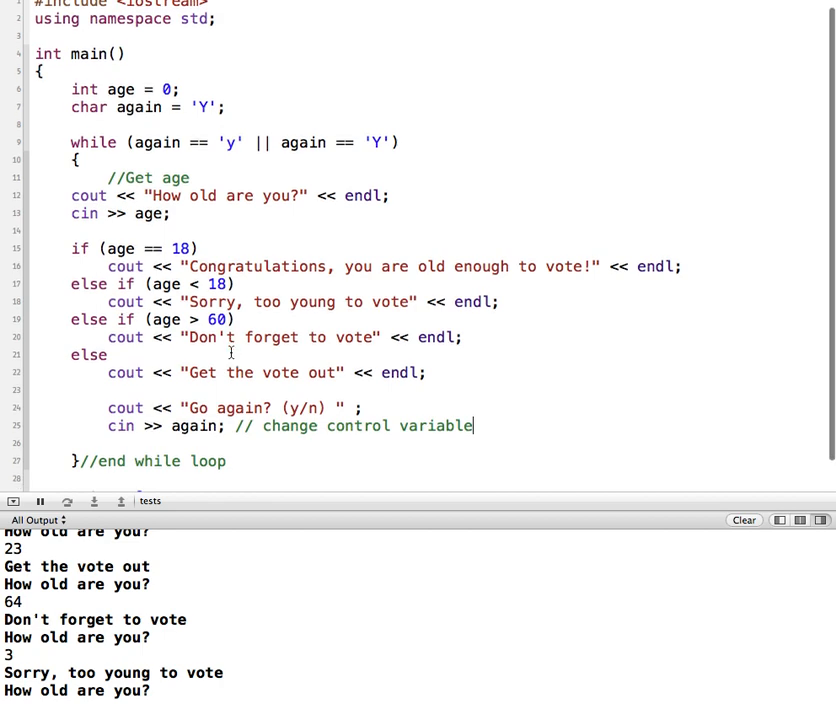
# Add cout << "The end." << endl; after the loop and clear the console output.
pyautogui.scroll(-3)
pyautogui.write('cout << "The end."  << endl;')
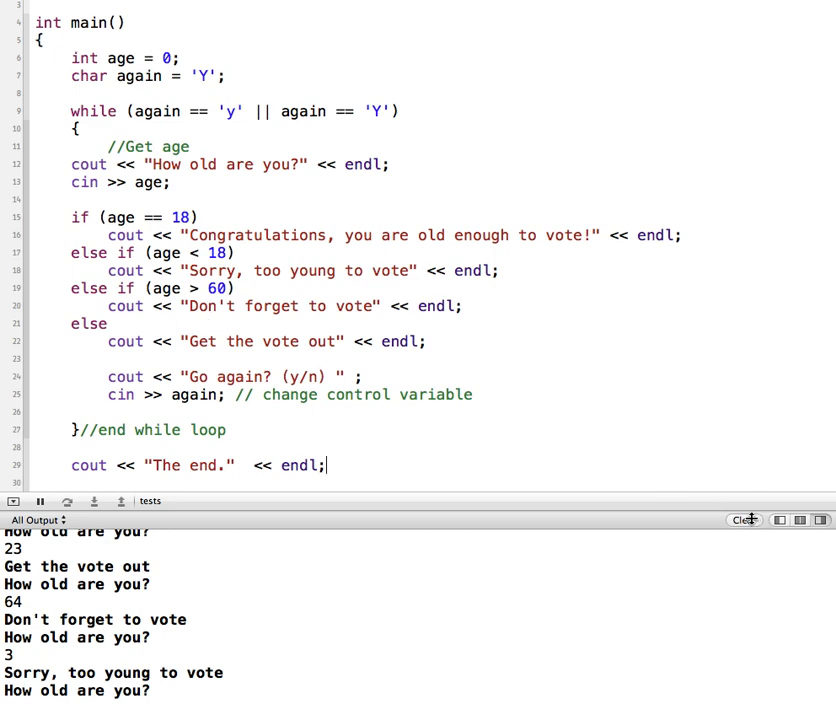
pyautogui.click(744, 520)
pyautogui.write('18')
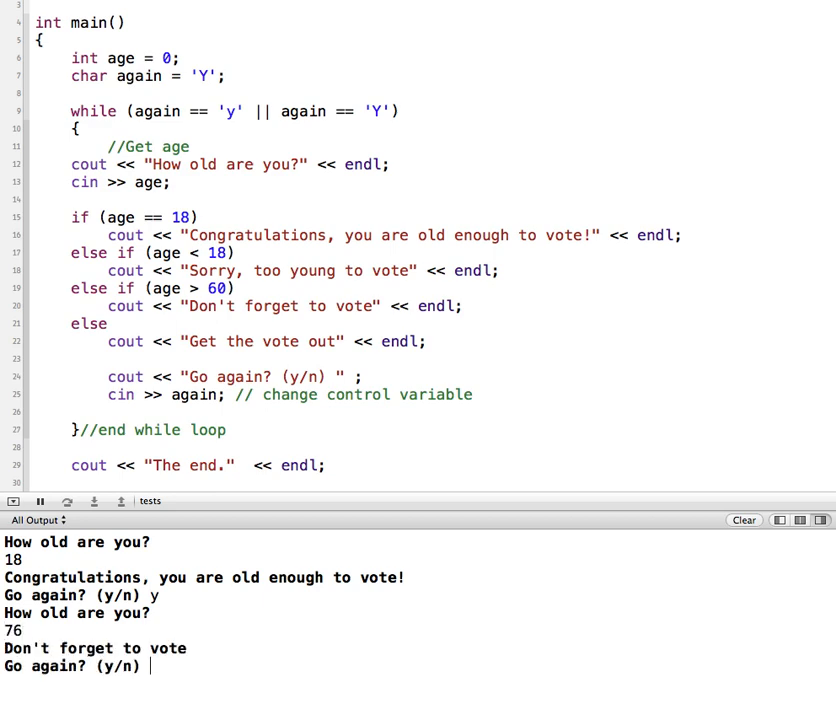
# Run the program, answer y with more ages, then n so it prints The end.
pyautogui.write('y')
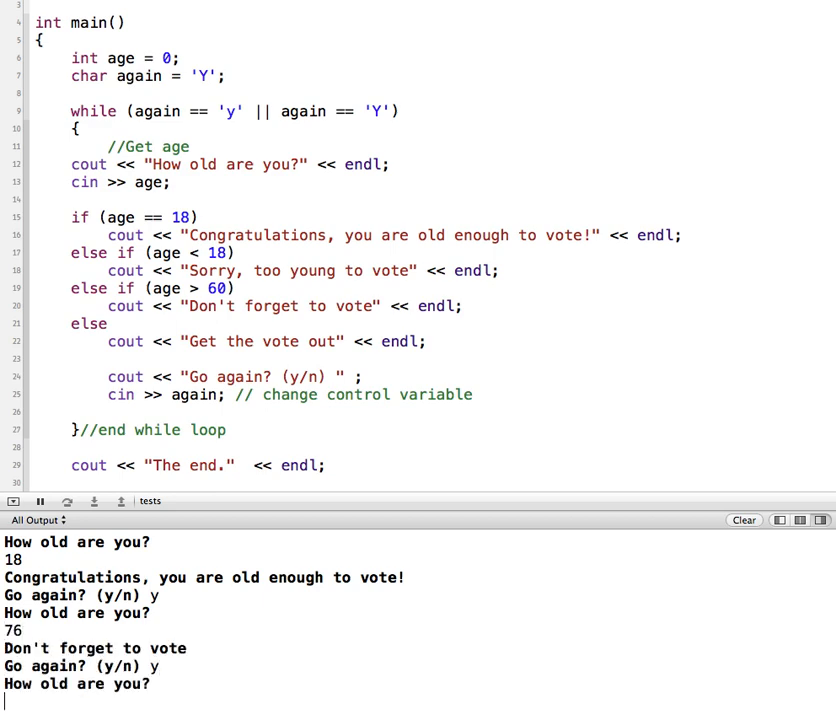
pyautogui.write('23')
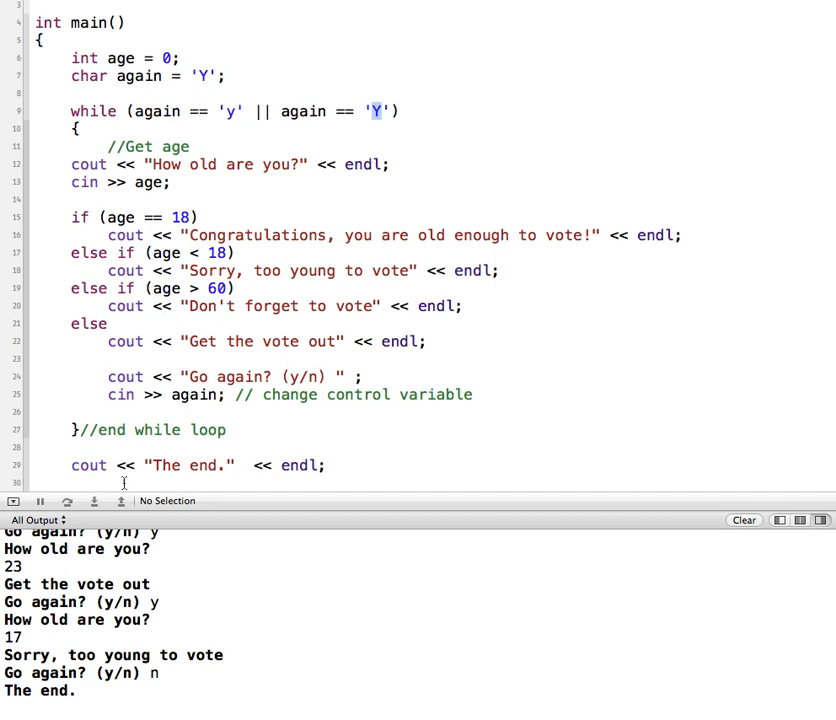
pyautogui.doubleClick(190, 464)
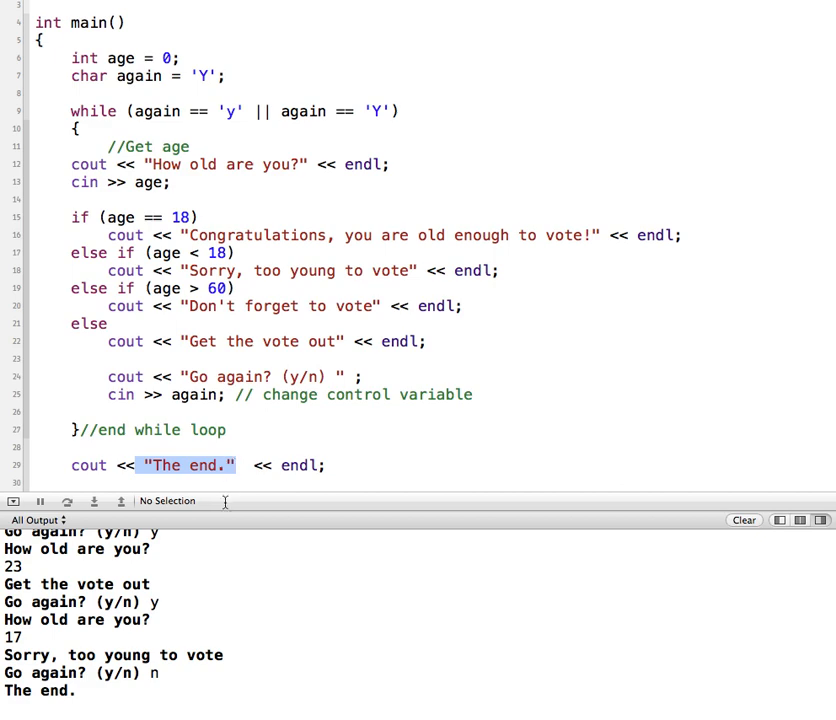
pyautogui.moveTo(358, 466)
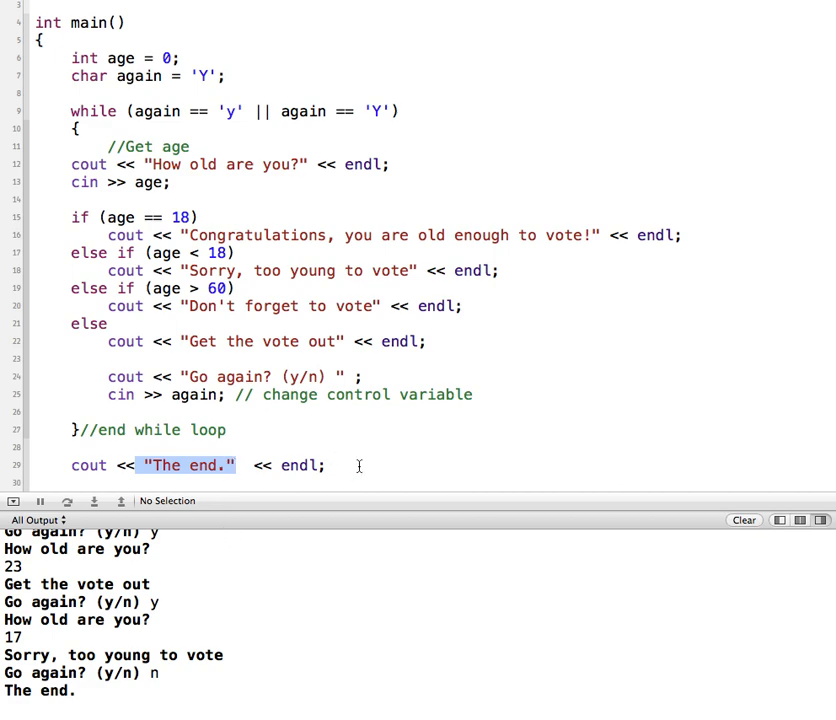
pyautogui.moveTo(122, 114)
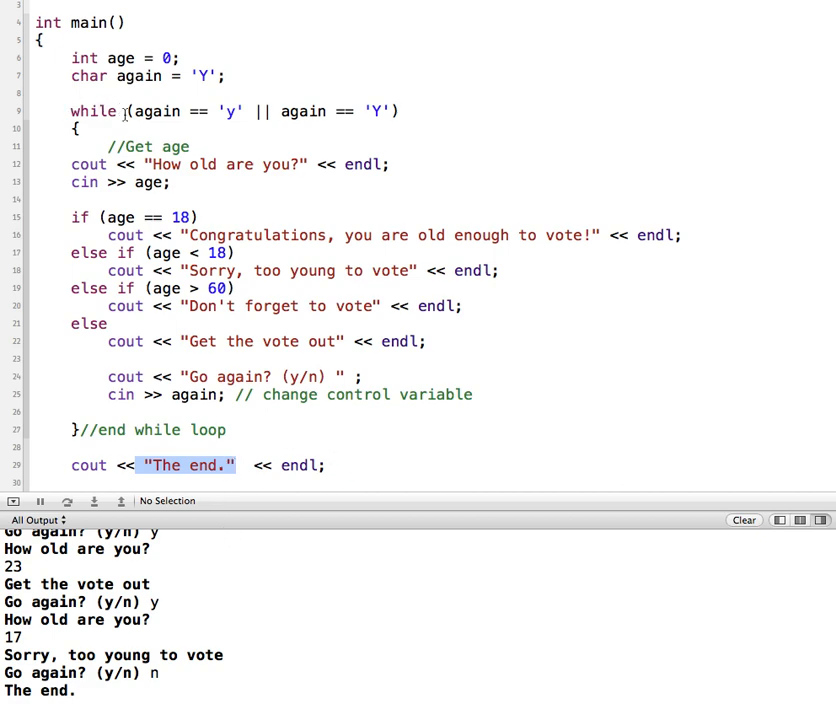
pyautogui.moveTo(136, 432)
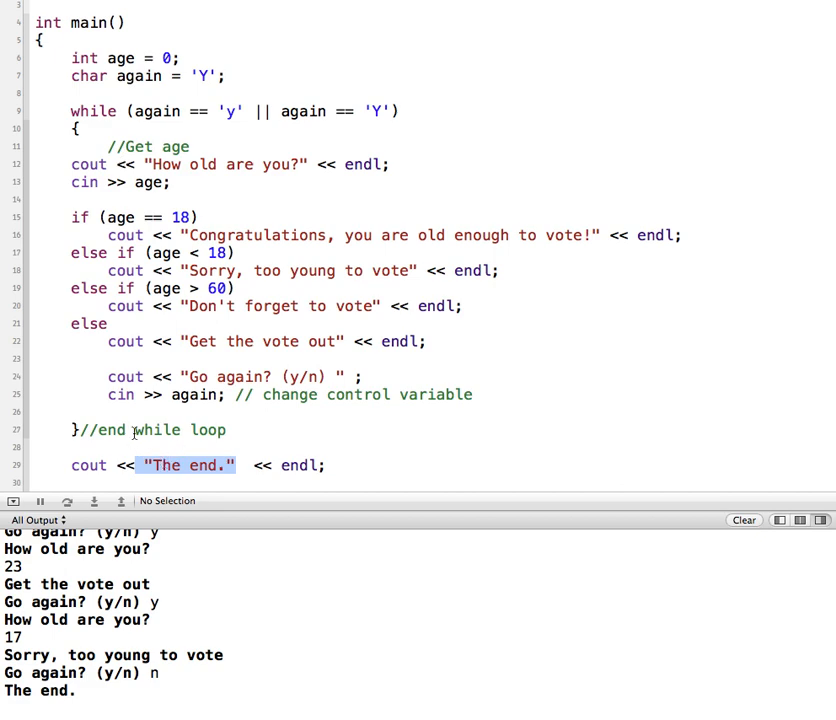